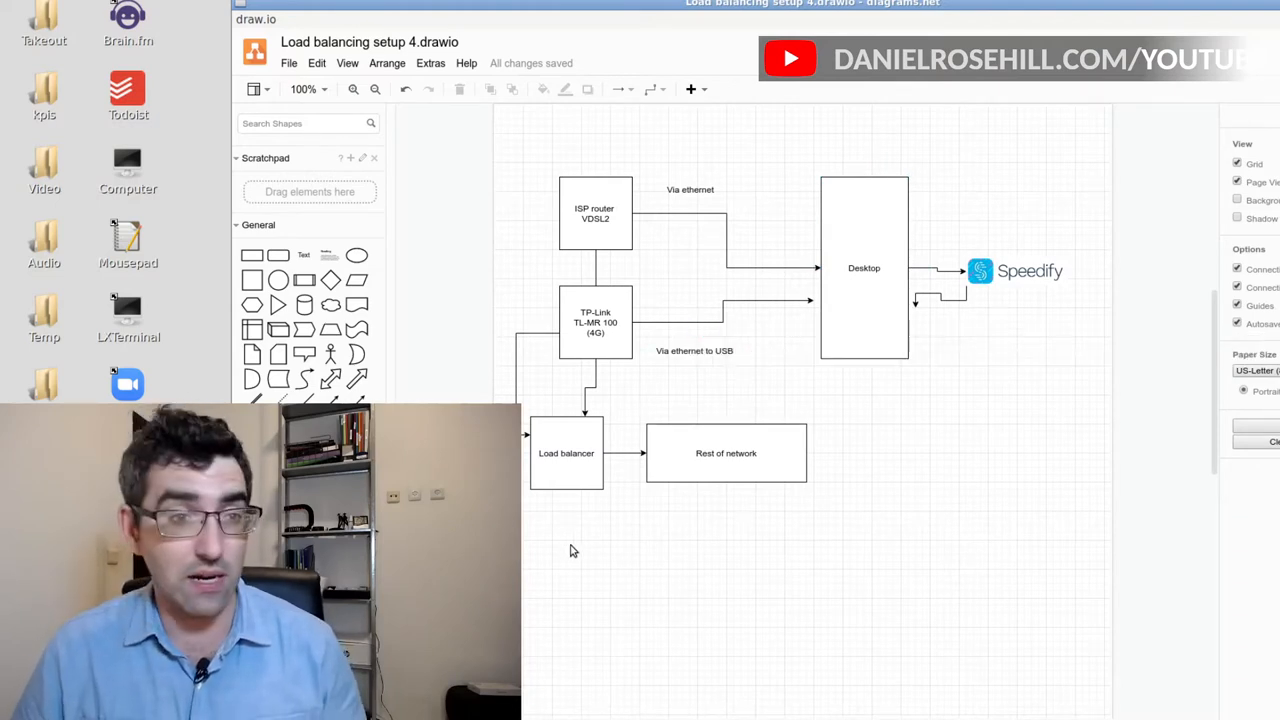
mouse_move(630, 394)
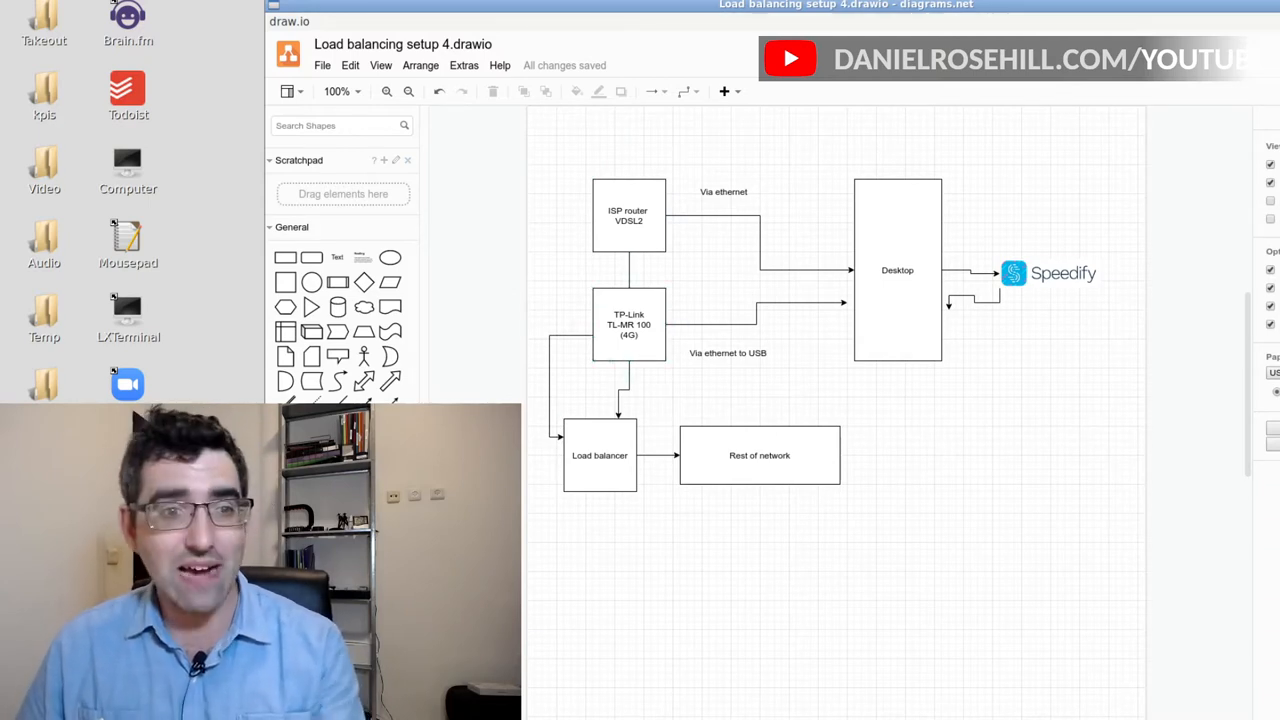
Fill the Load balancer box with orange from the Style panel
left_click(600, 456)
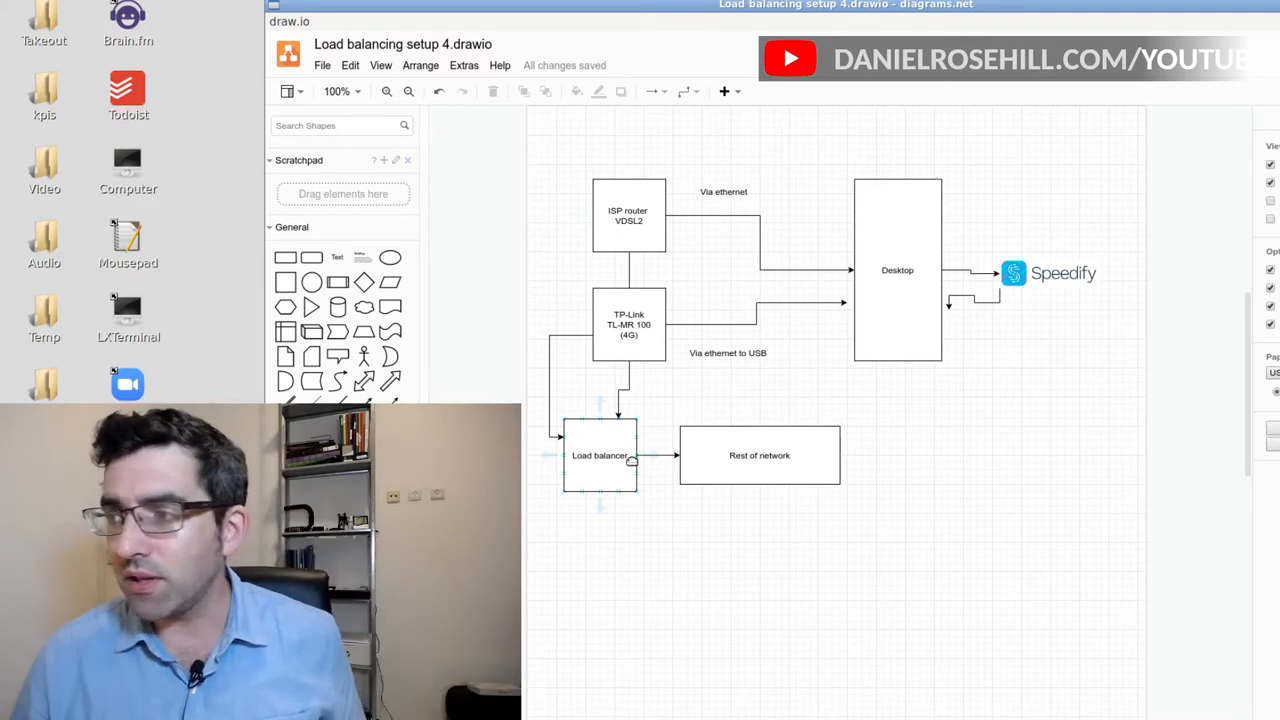
left_click(600, 456)
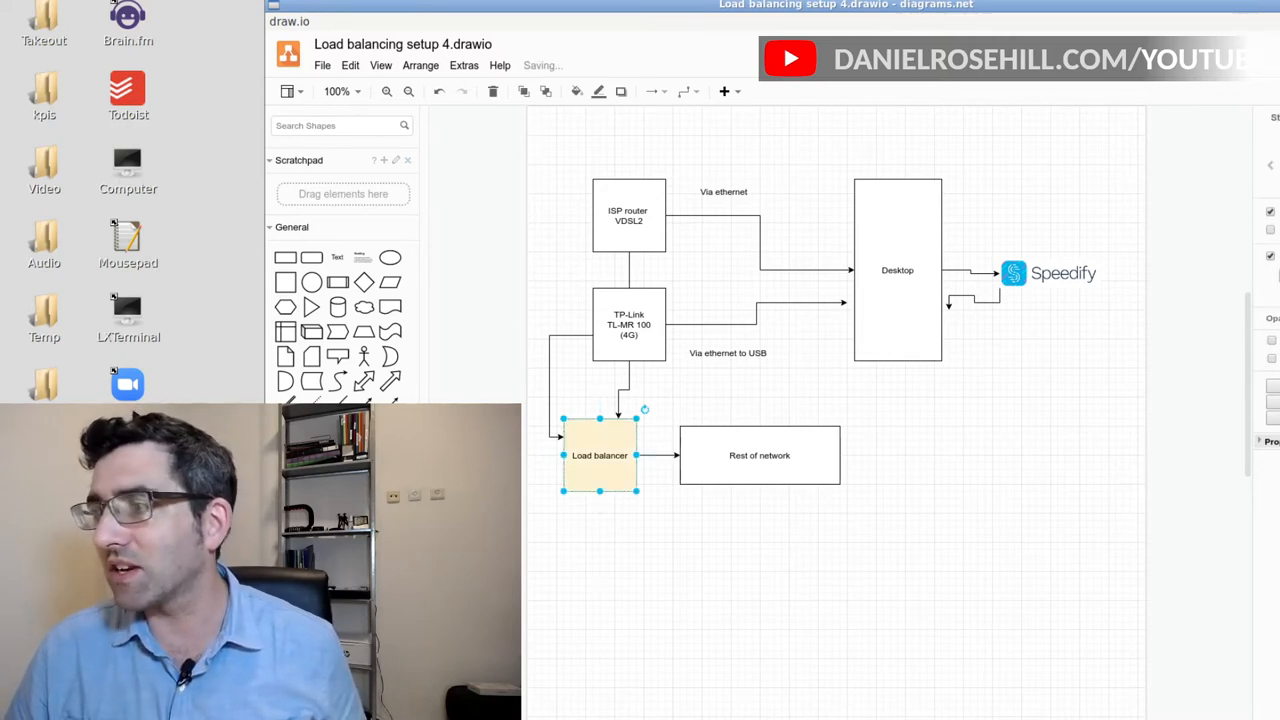
mouse_move(630, 556)
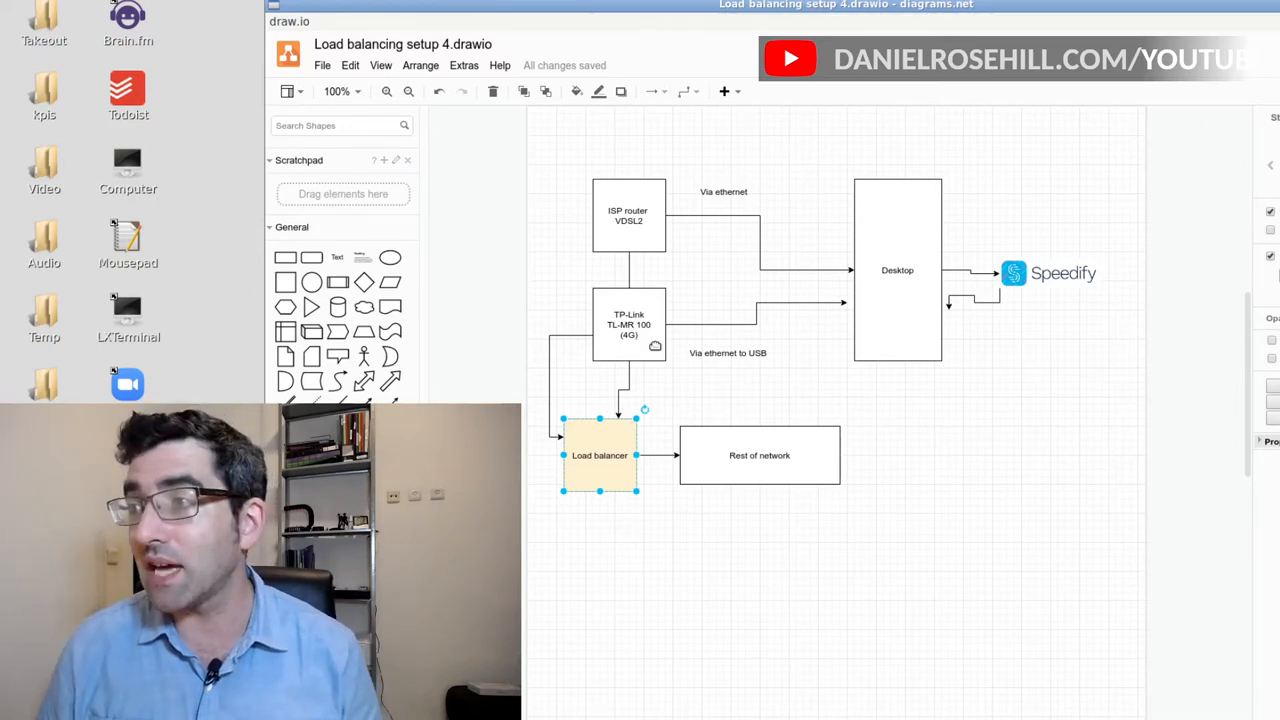
Apply the green fill swatch to the TP-Link box and then the ISP router box
left_click(628, 214)
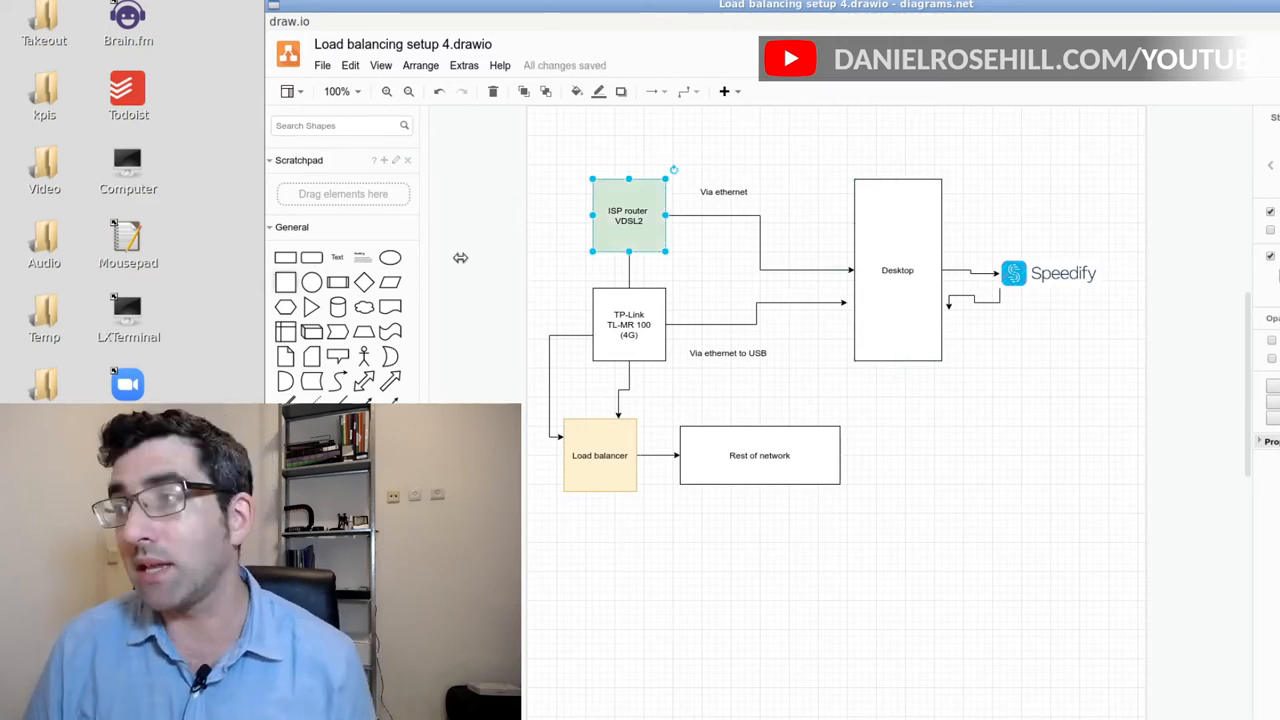
mouse_move(460, 258)
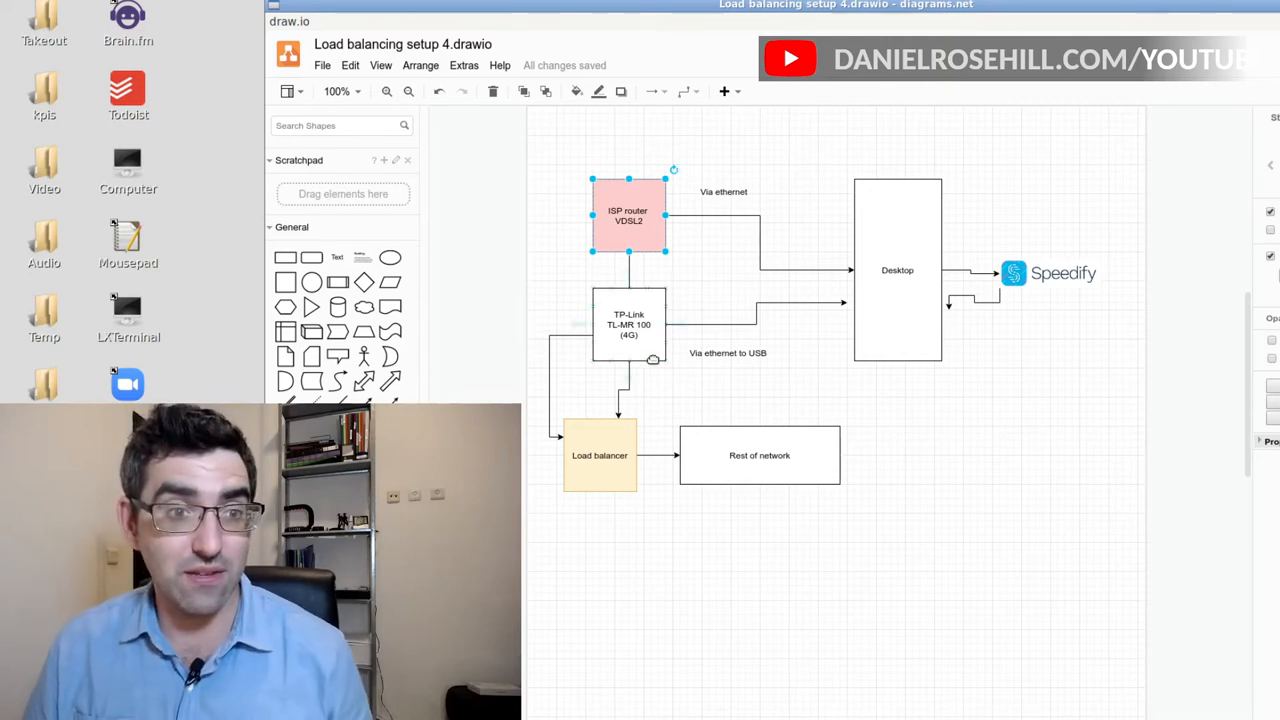
left_click(628, 324)
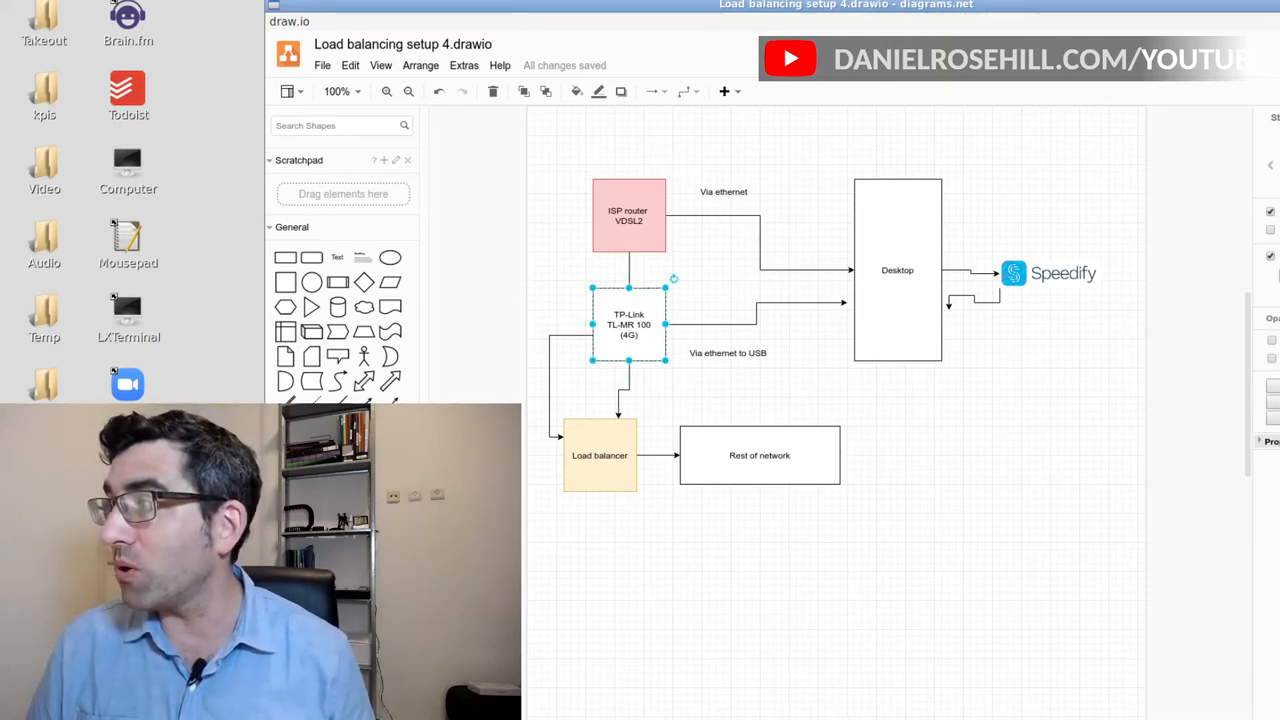
left_click(628, 324)
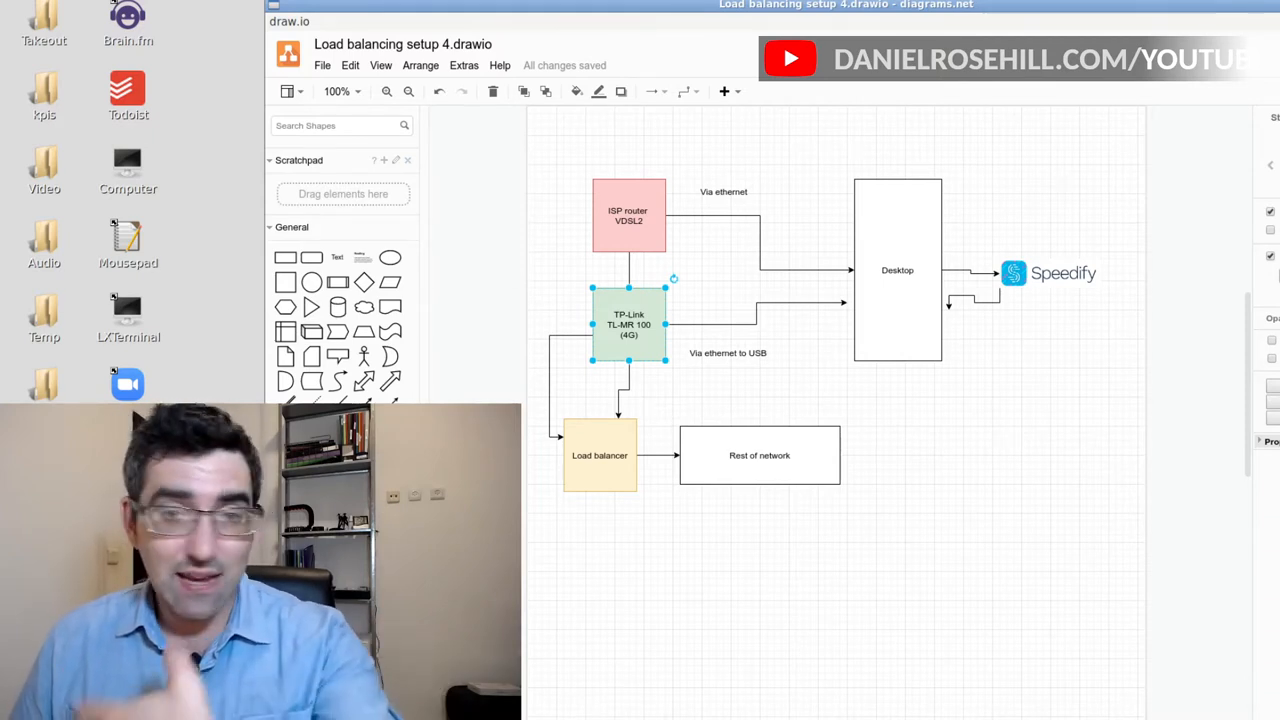
mouse_move(718, 192)
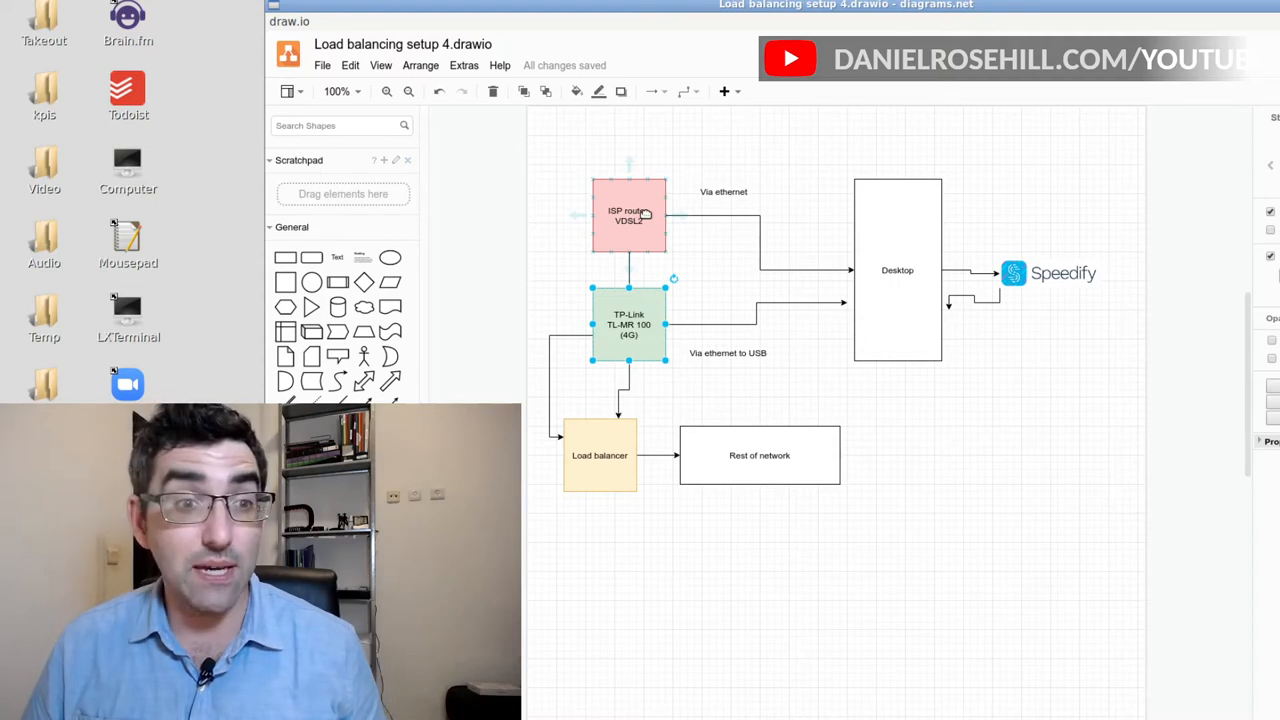
left_click(628, 216)
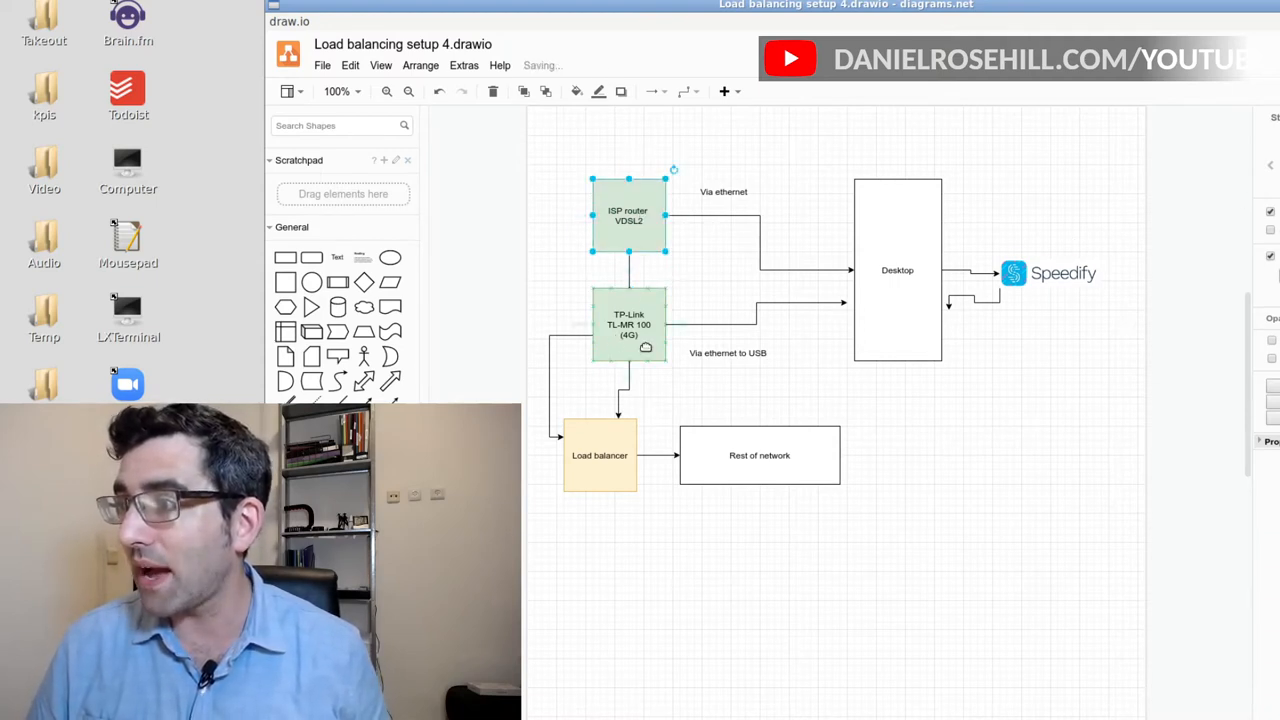
Recolour the TP-Link box with the red fill swatch
left_click(628, 324)
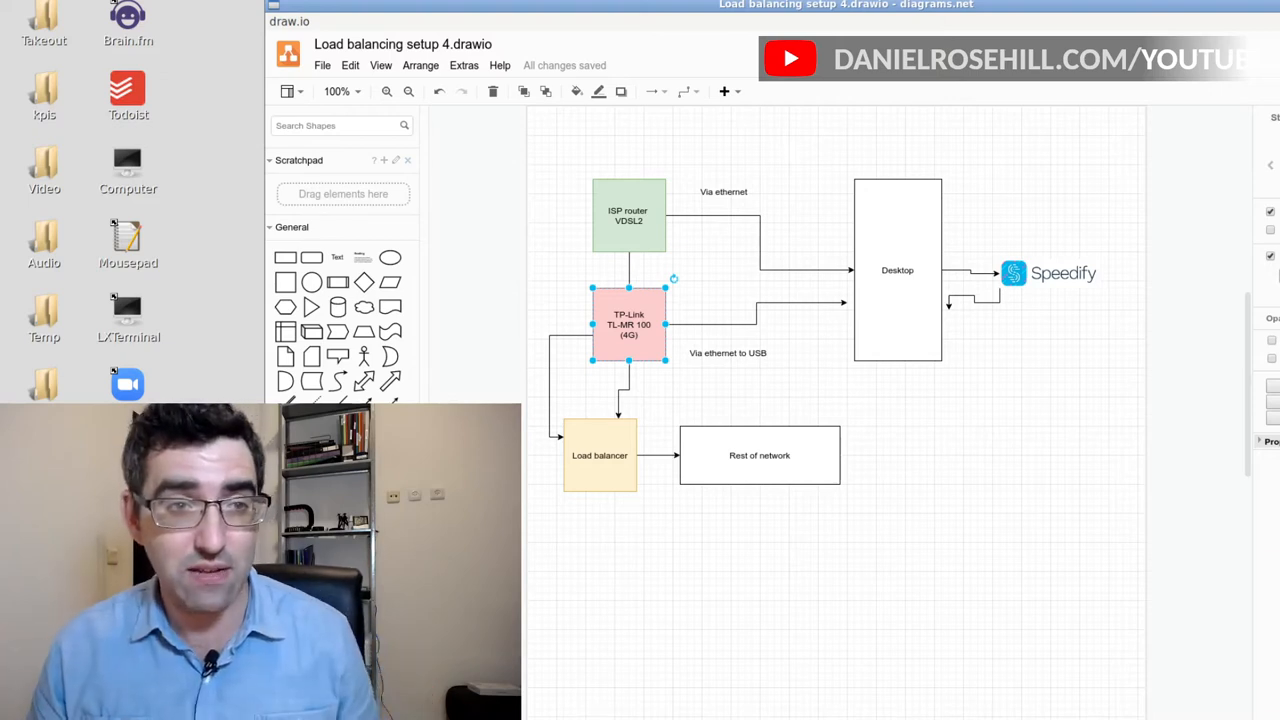
mouse_move(658, 276)
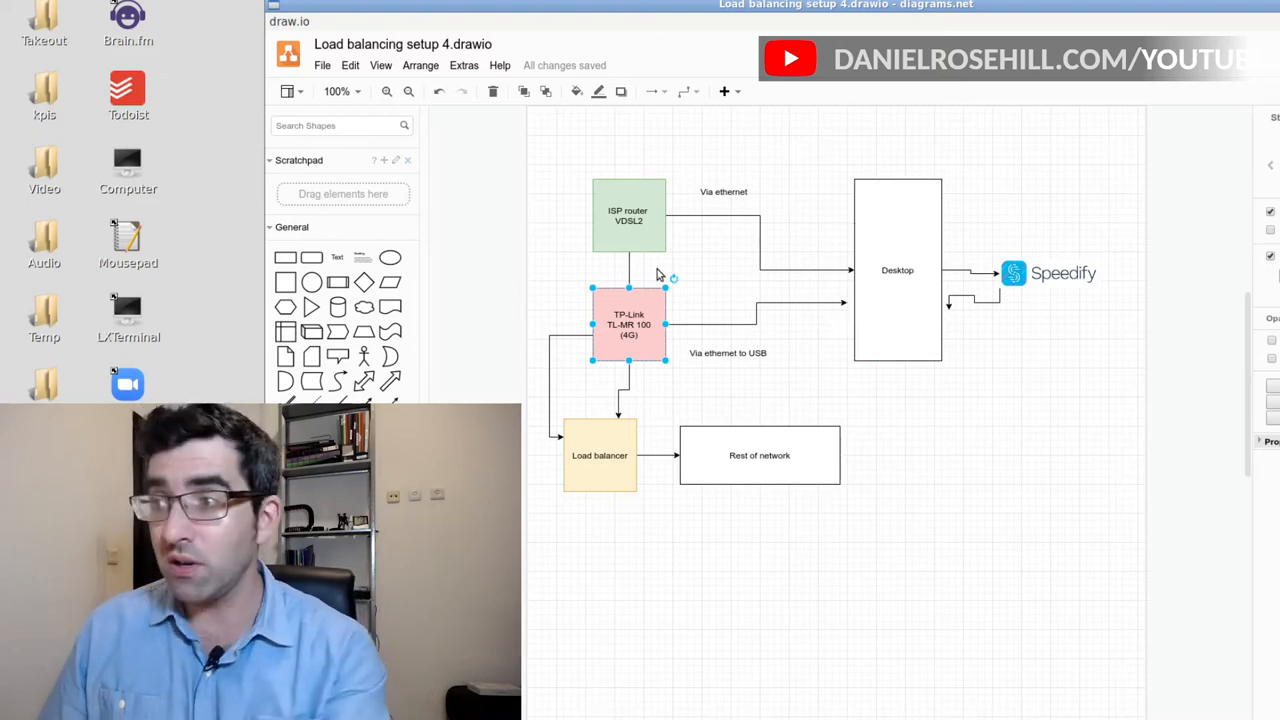
Restore the TP-Link box to green so it matches the ISP router
left_click(628, 216)
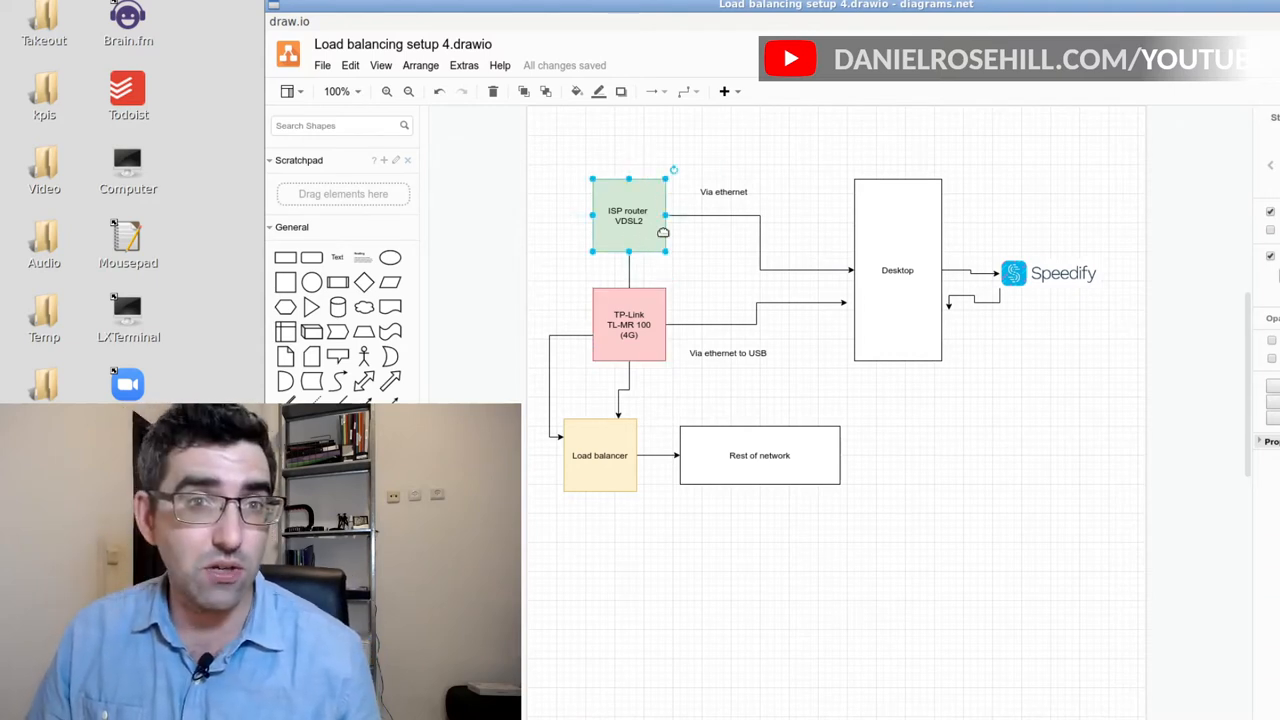
mouse_move(680, 216)
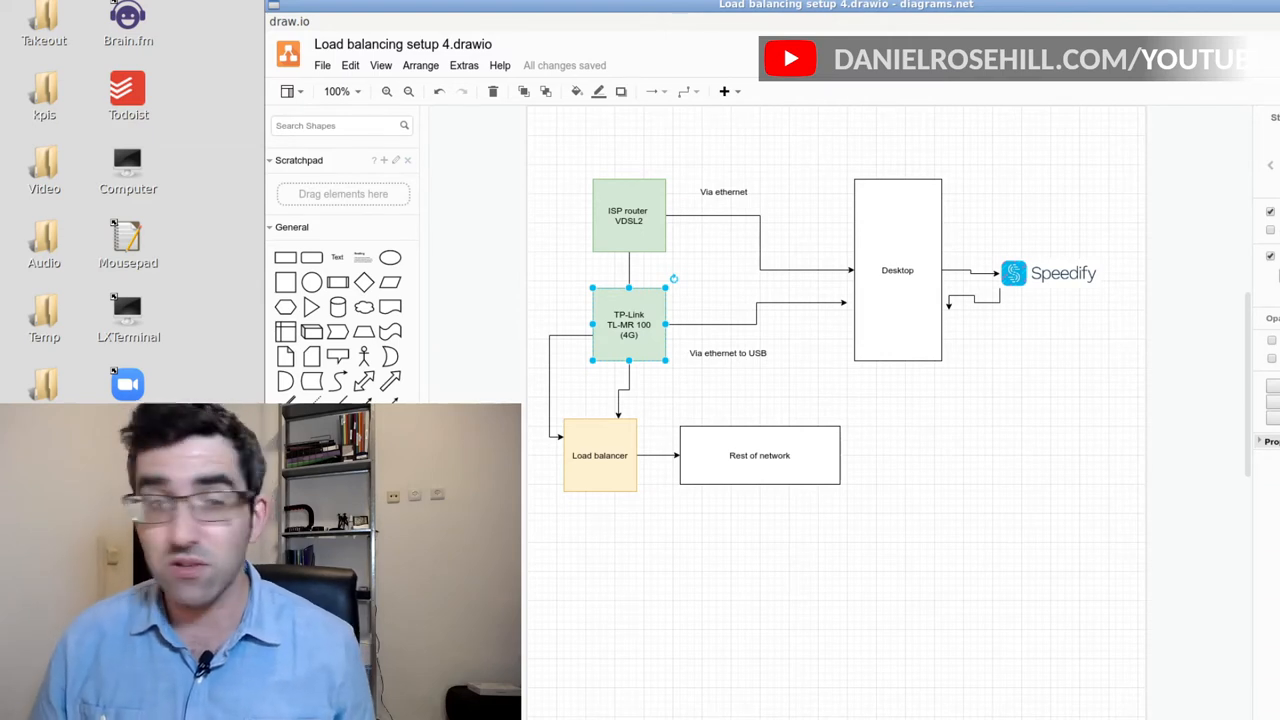
left_click(600, 456)
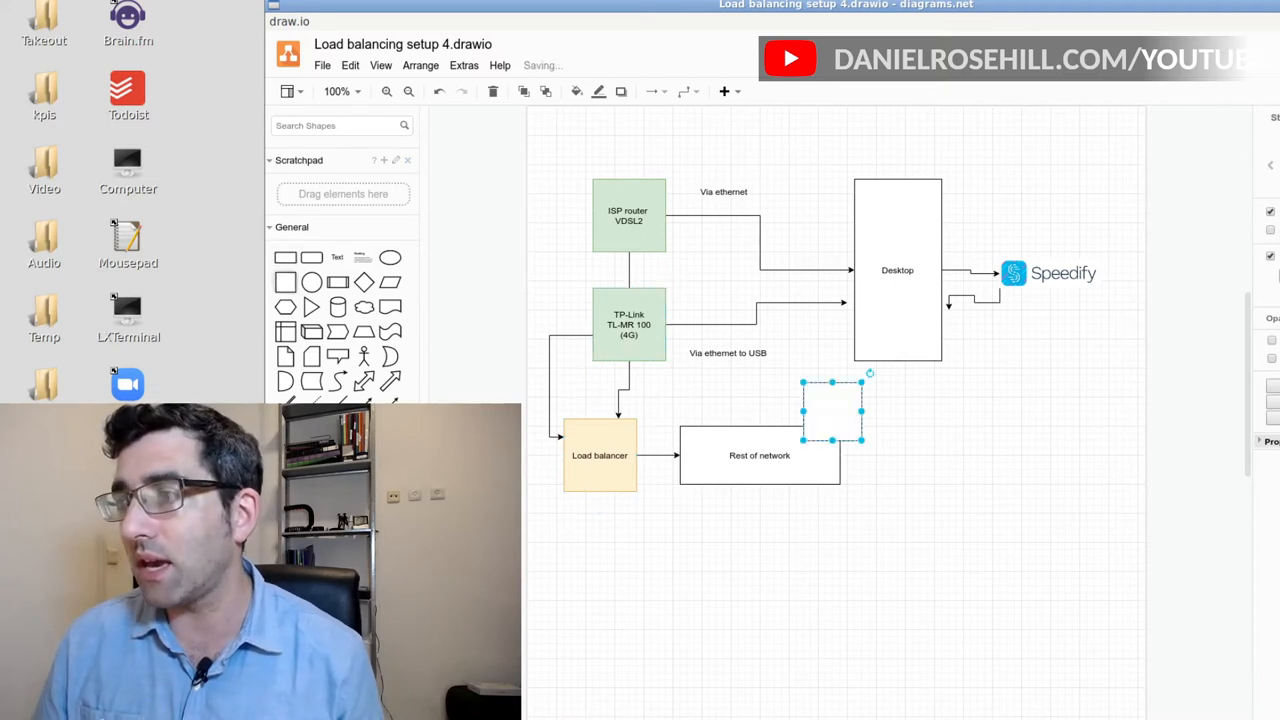
Move the new box below the Load balancer and label it 'TP-Link Archer 6 as AP'
left_click_drag(832, 410, 732, 550)
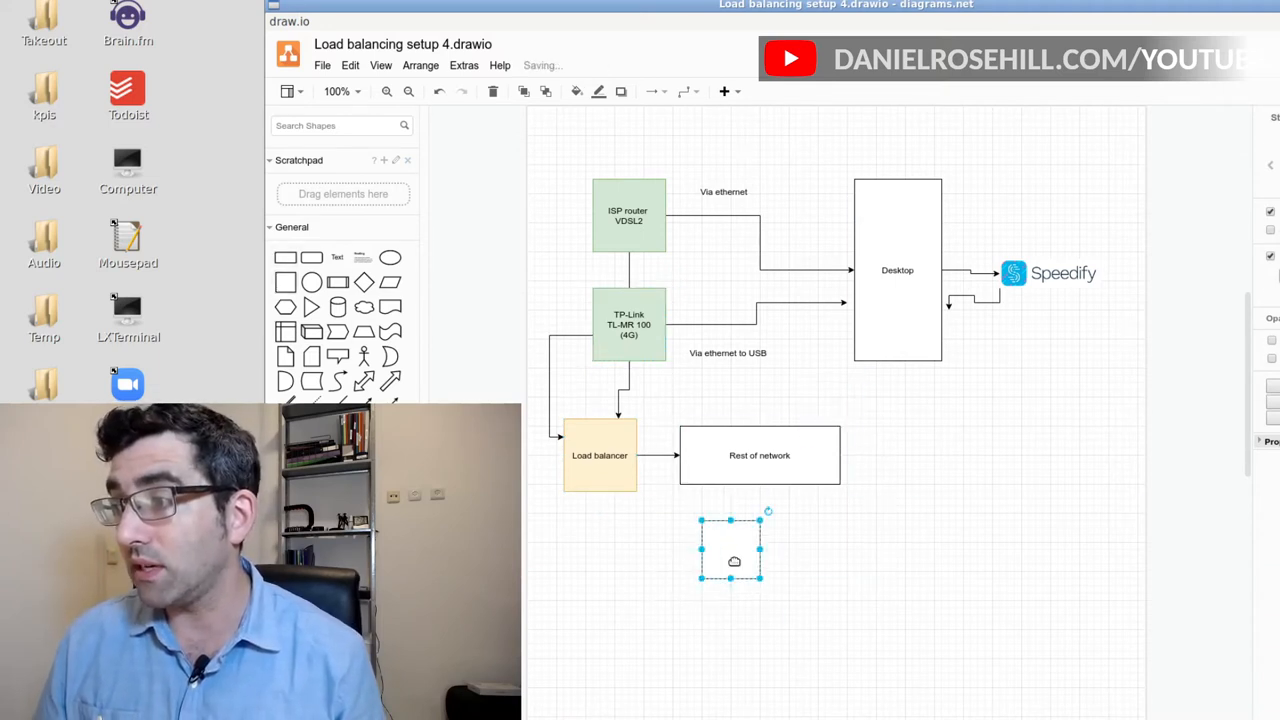
type("Access")
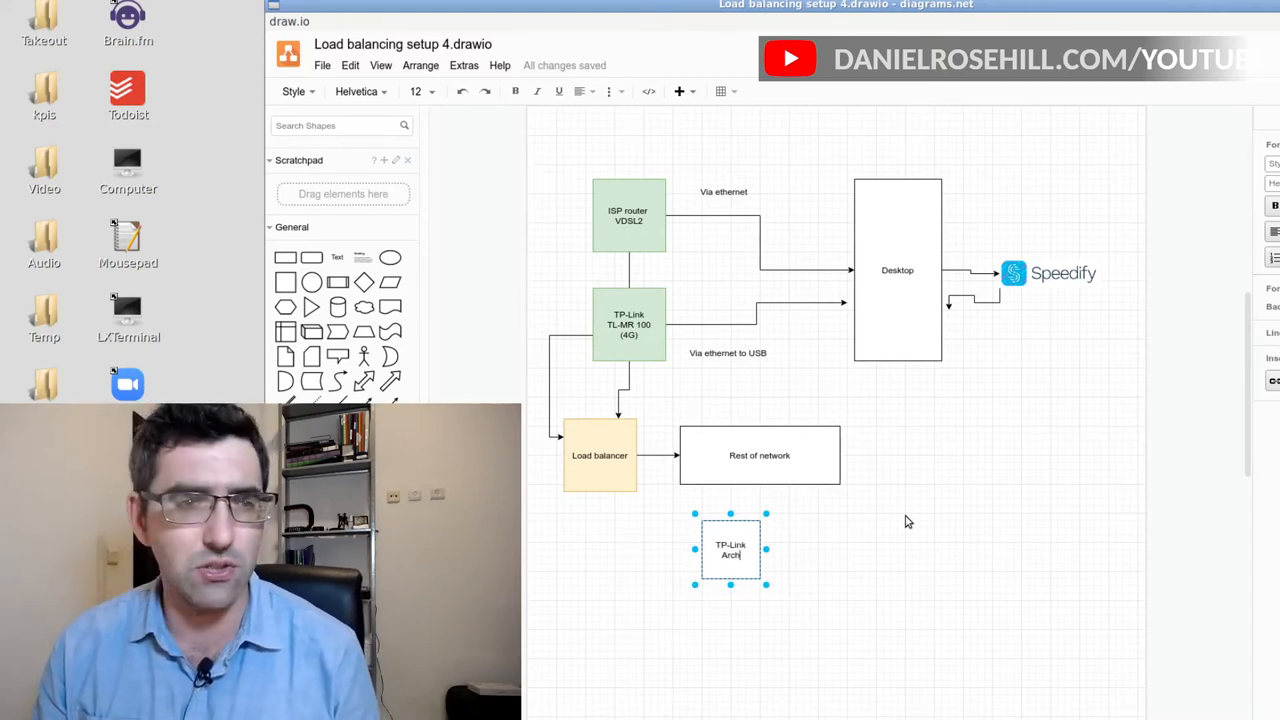
type("Archer 5")
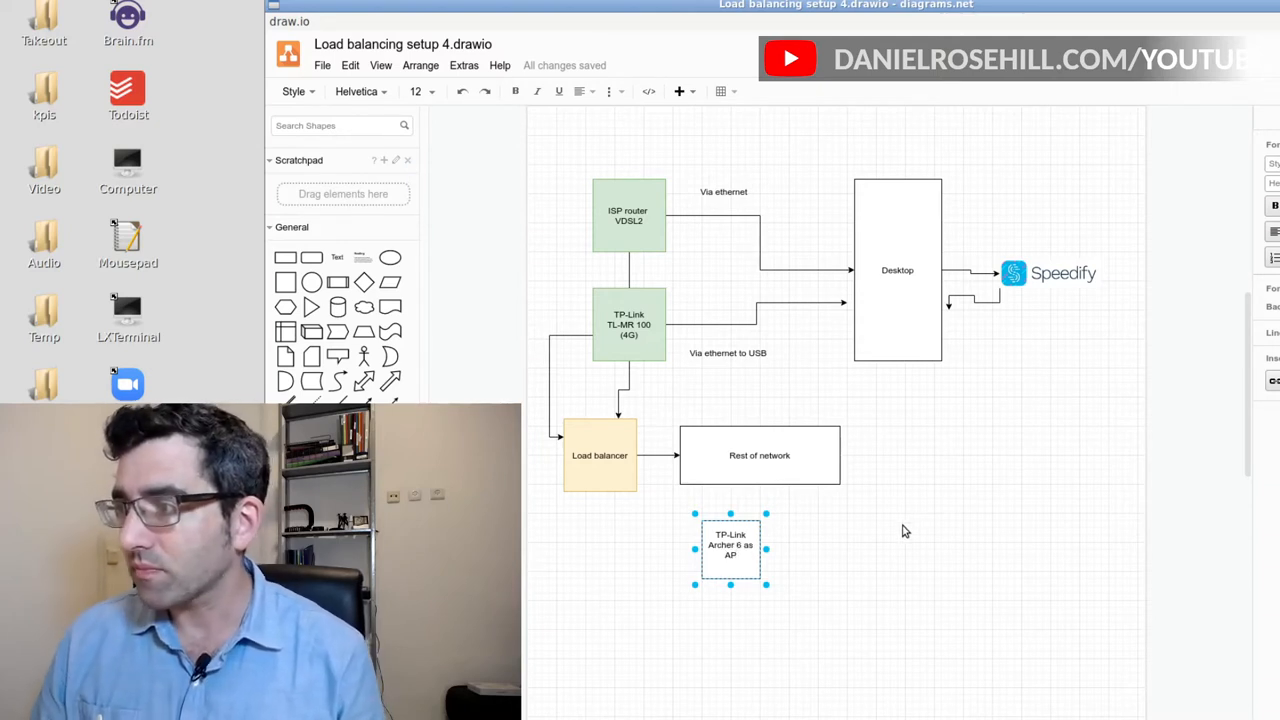
left_click(600, 456)
type("Switch")
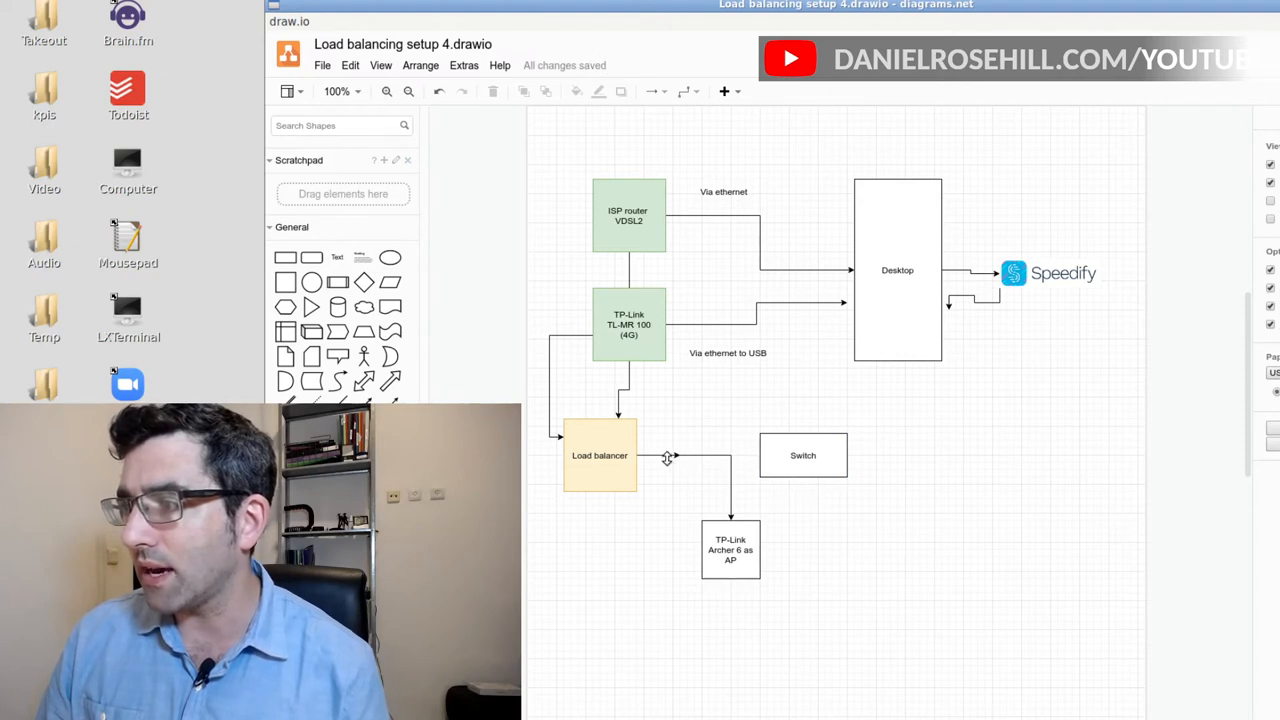
Rename 'Rest of network' to 'Switch' and link Load balancer to Switch to the AP box
left_click(684, 456)
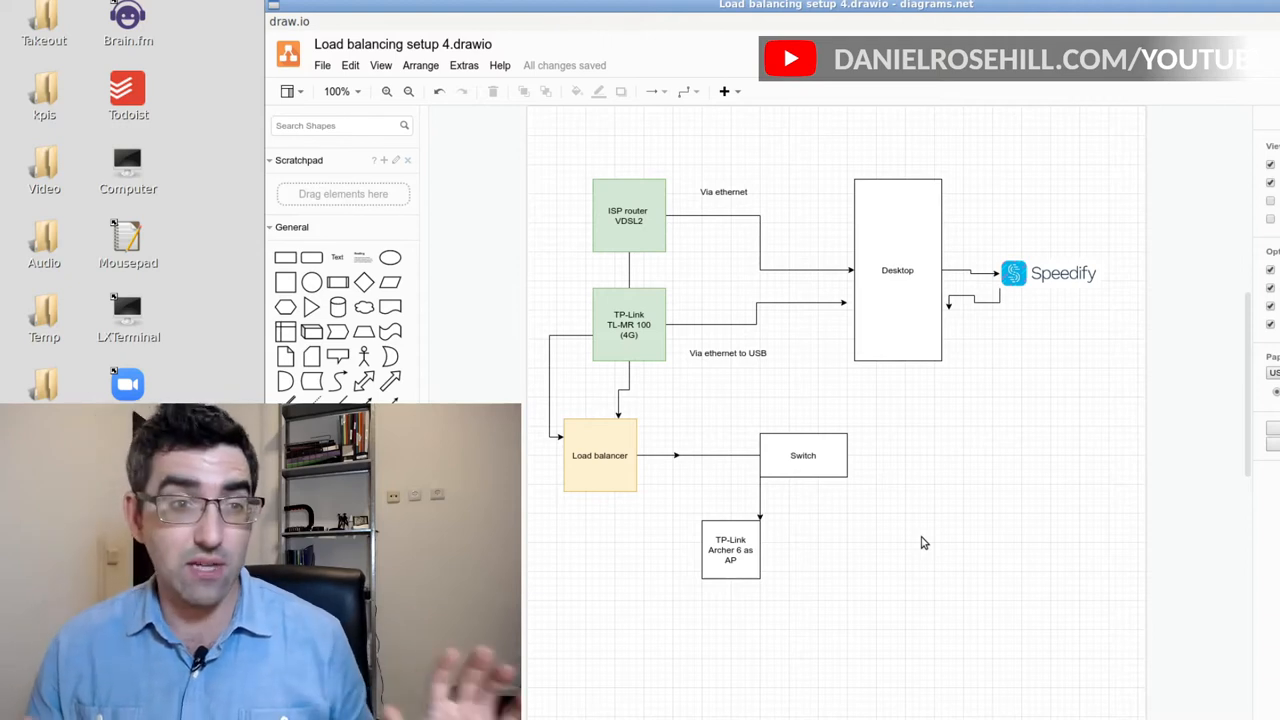
left_click(600, 456)
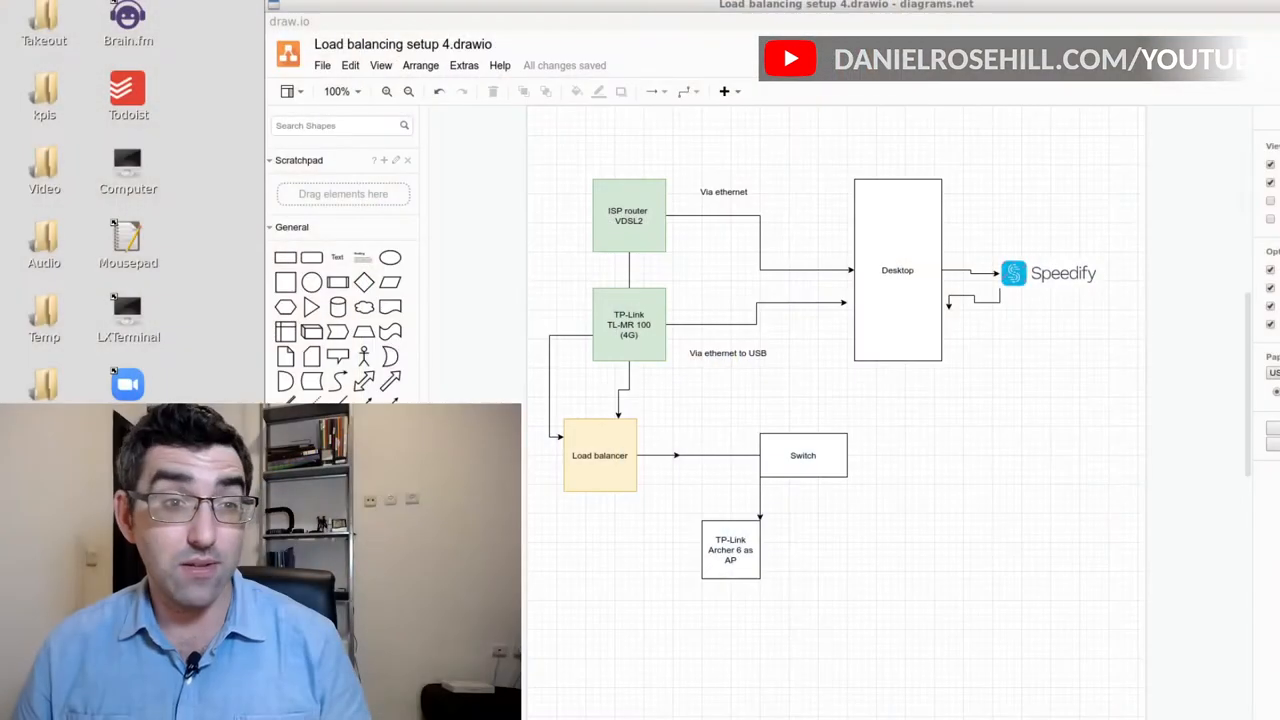
mouse_move(756, 436)
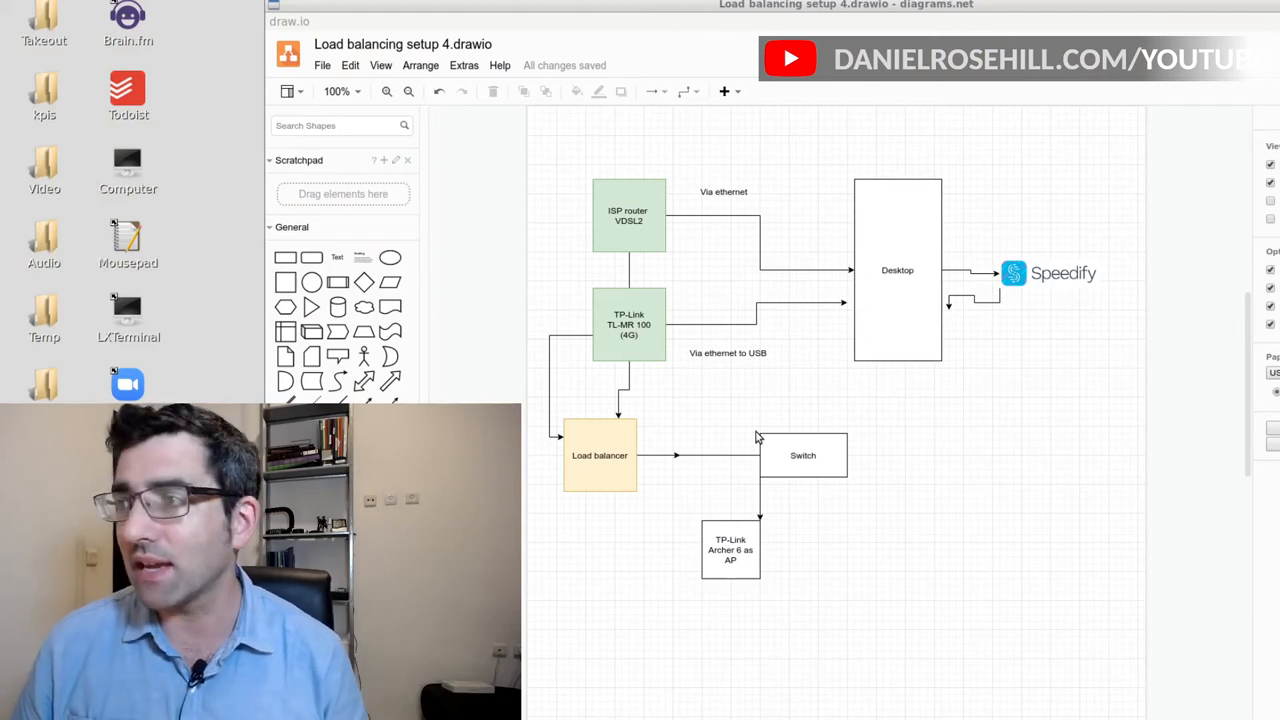
mouse_move(1000, 364)
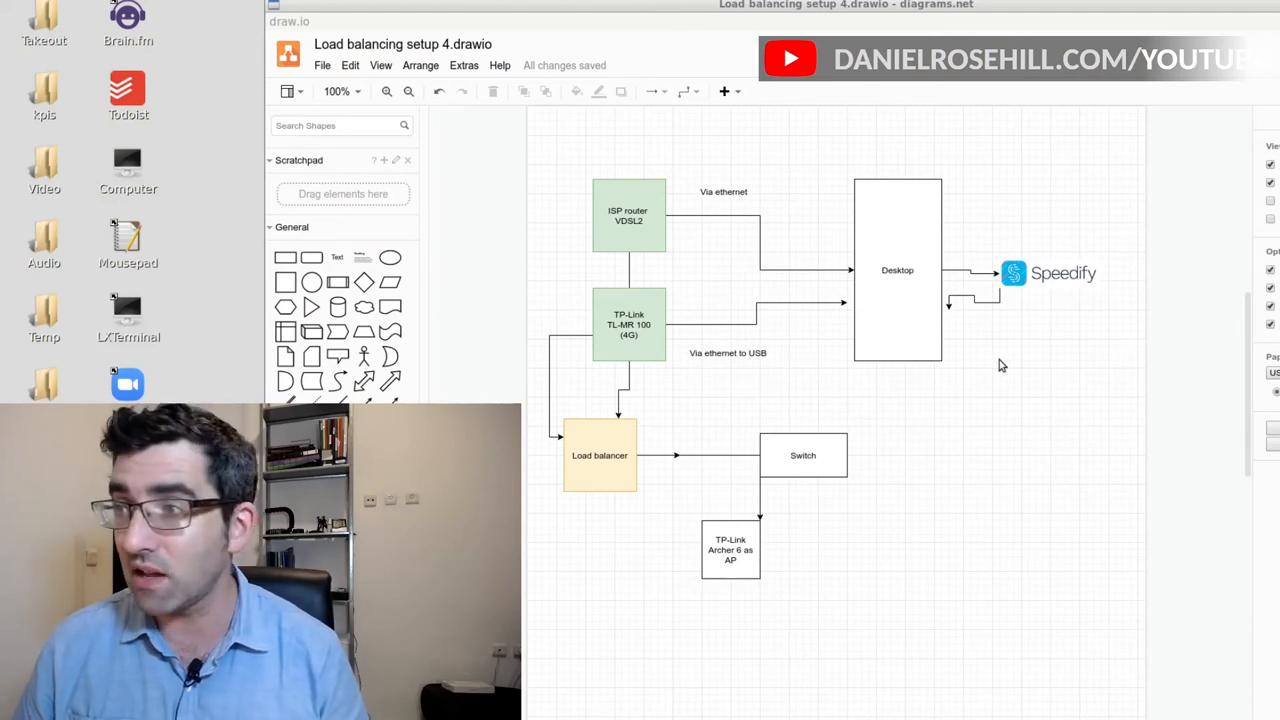
mouse_move(718, 288)
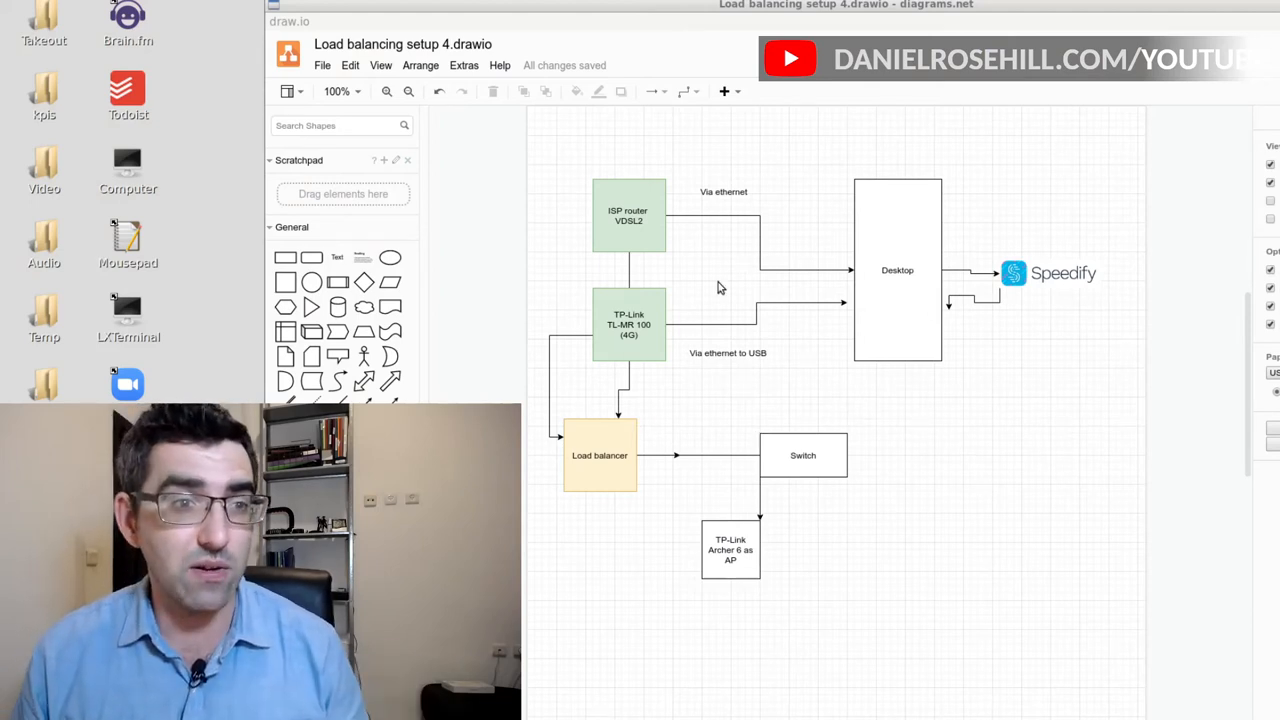
mouse_move(804, 296)
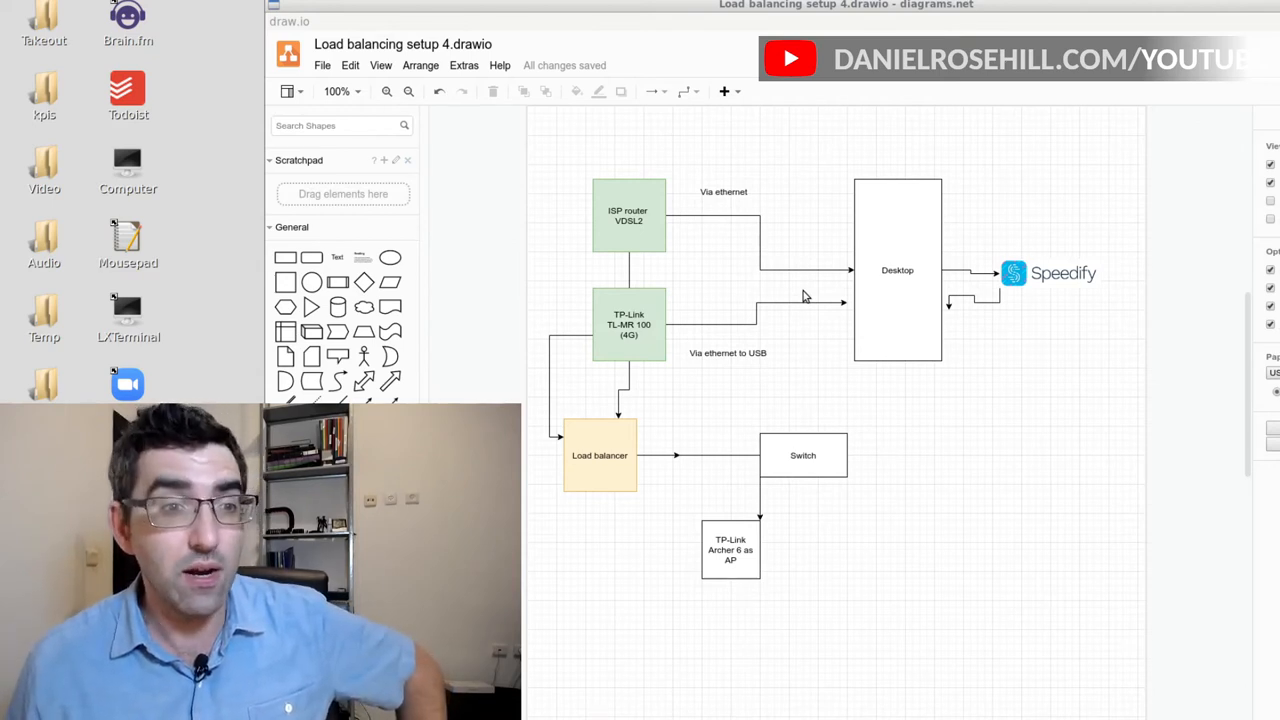
mouse_move(796, 290)
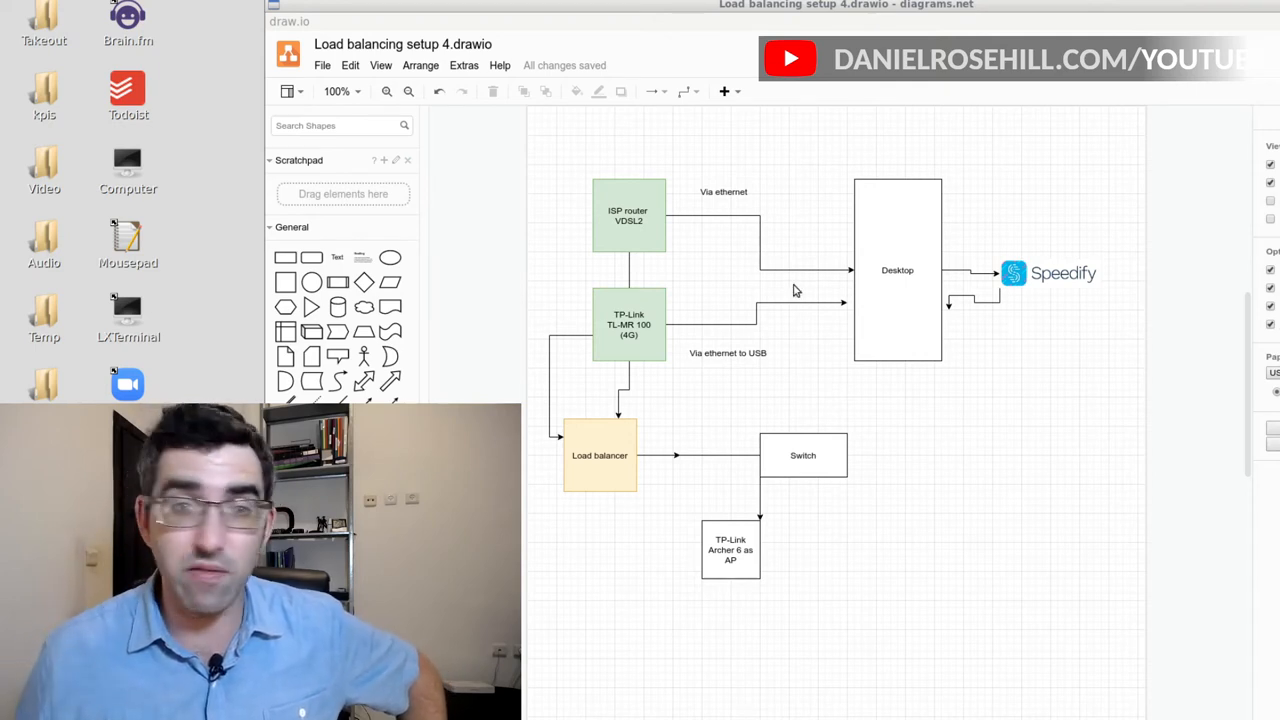
mouse_move(716, 232)
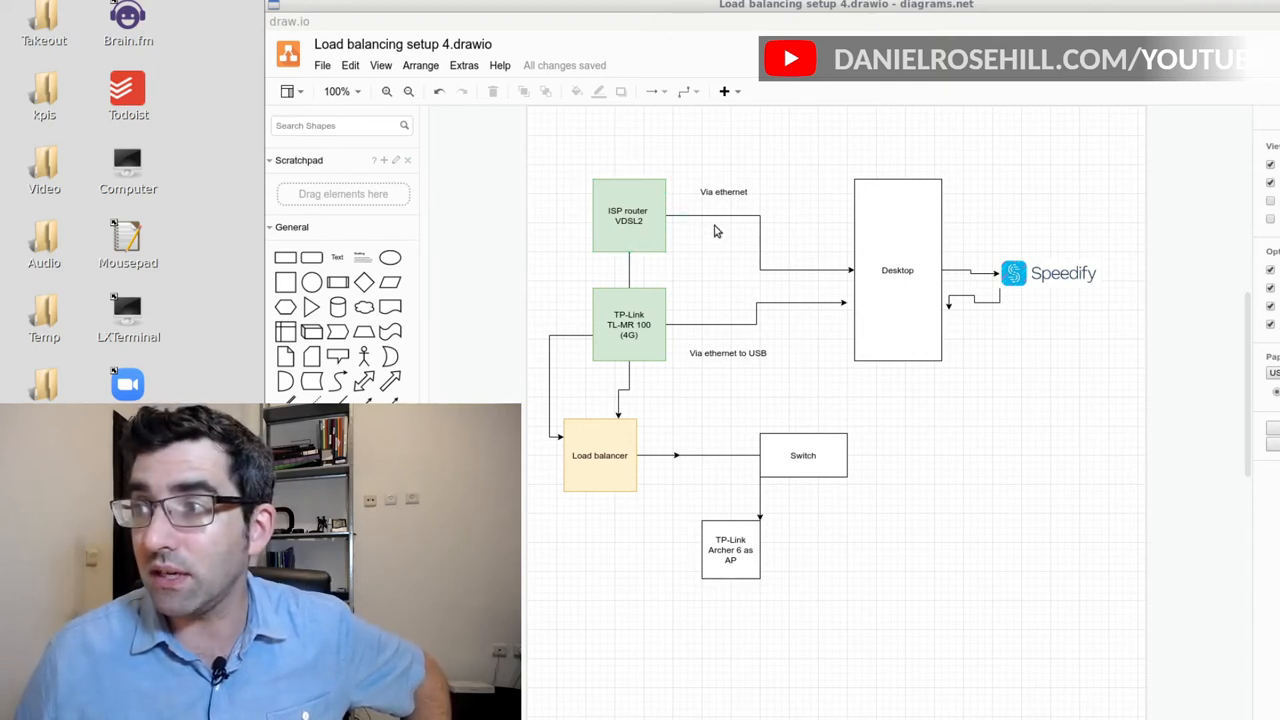
mouse_move(696, 240)
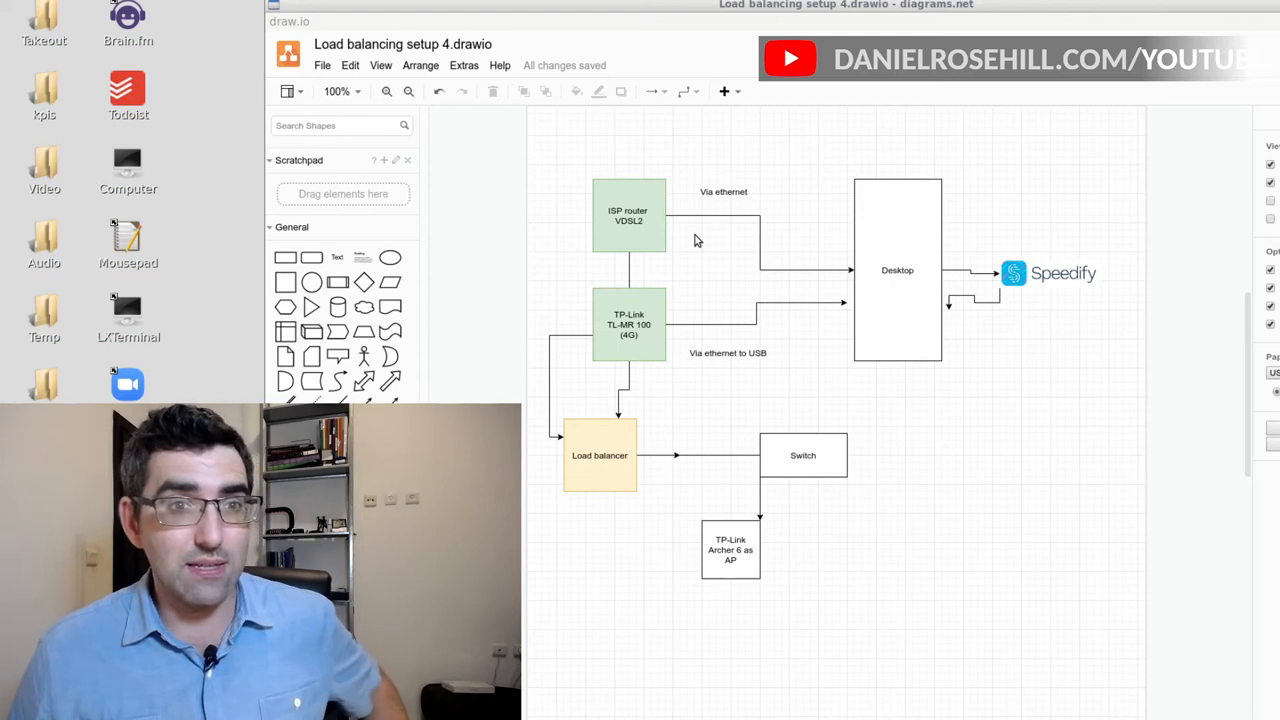